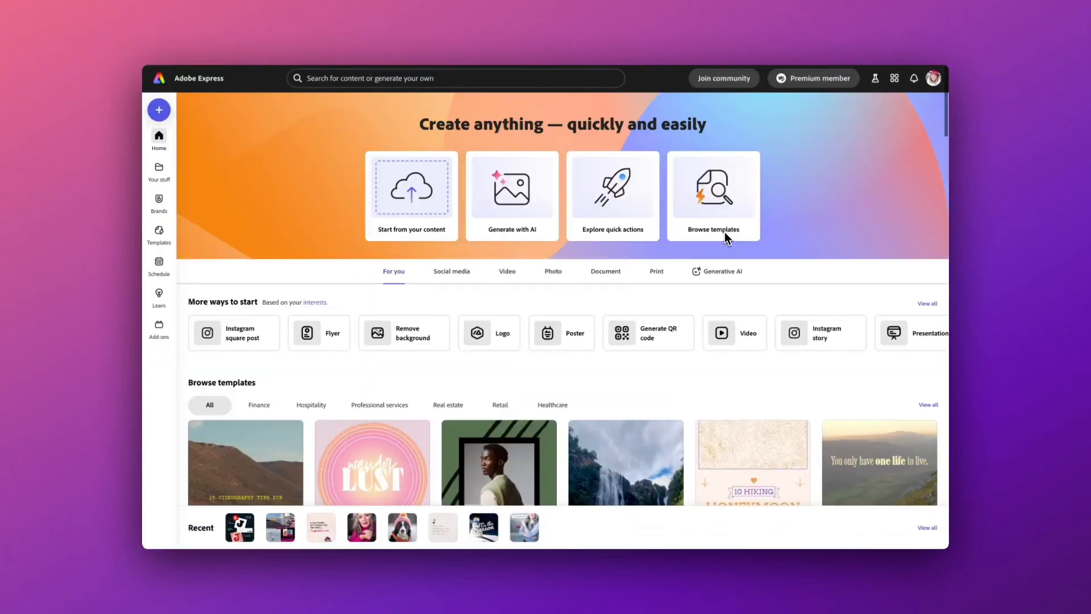
{"action": "mouse_move", "coordinate": [769, 313]}
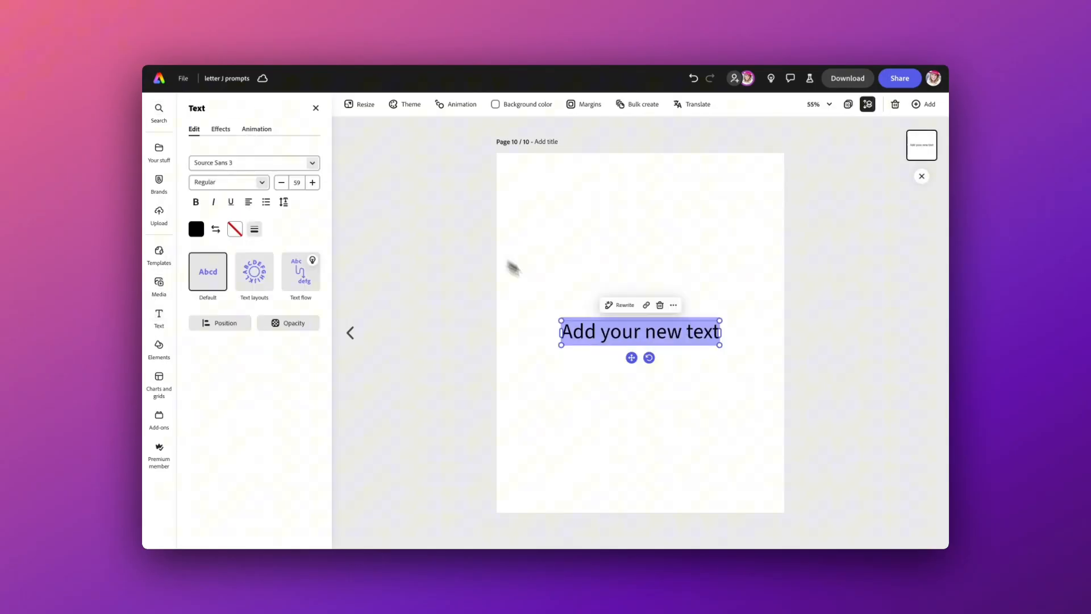
- Add a text box reading 'J' and set it in the Ultra Regular typeface
{"action": "type", "text": "J"}
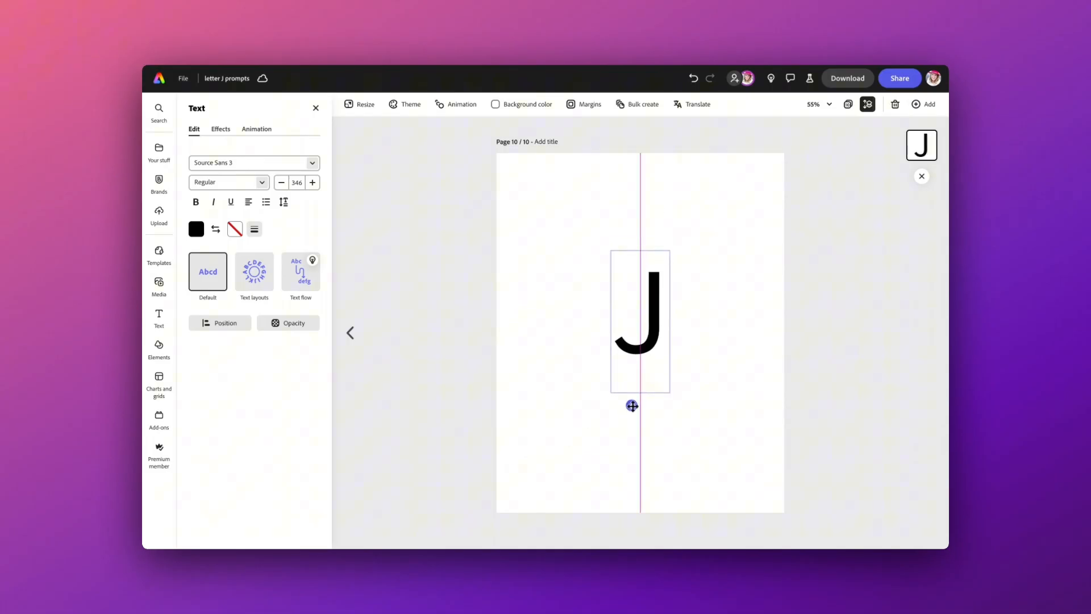
{"action": "left_click", "coordinate": [639, 321]}
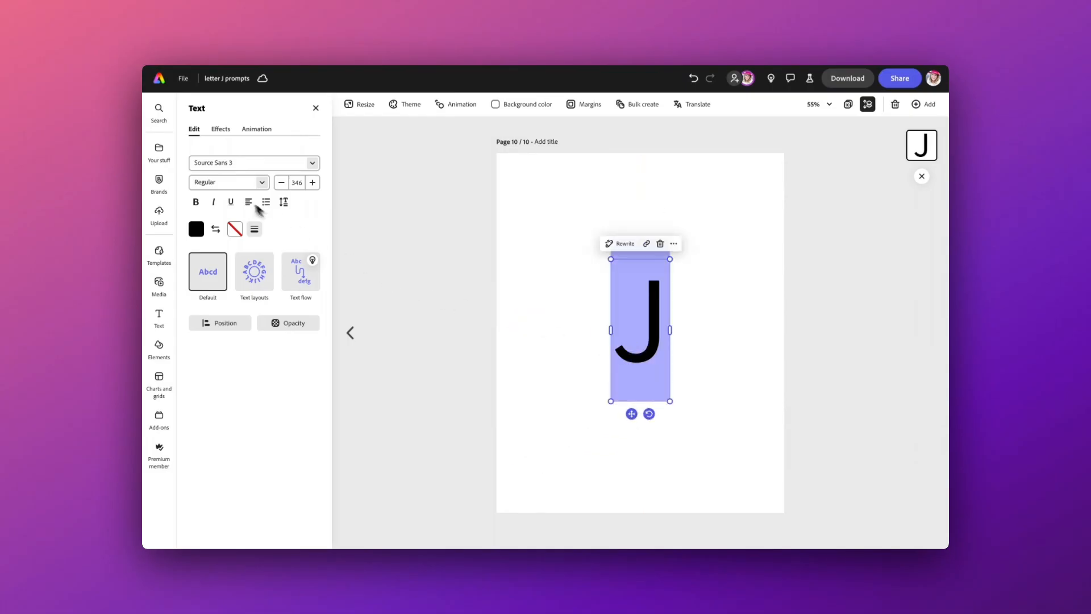
{"action": "left_click", "coordinate": [236, 163]}
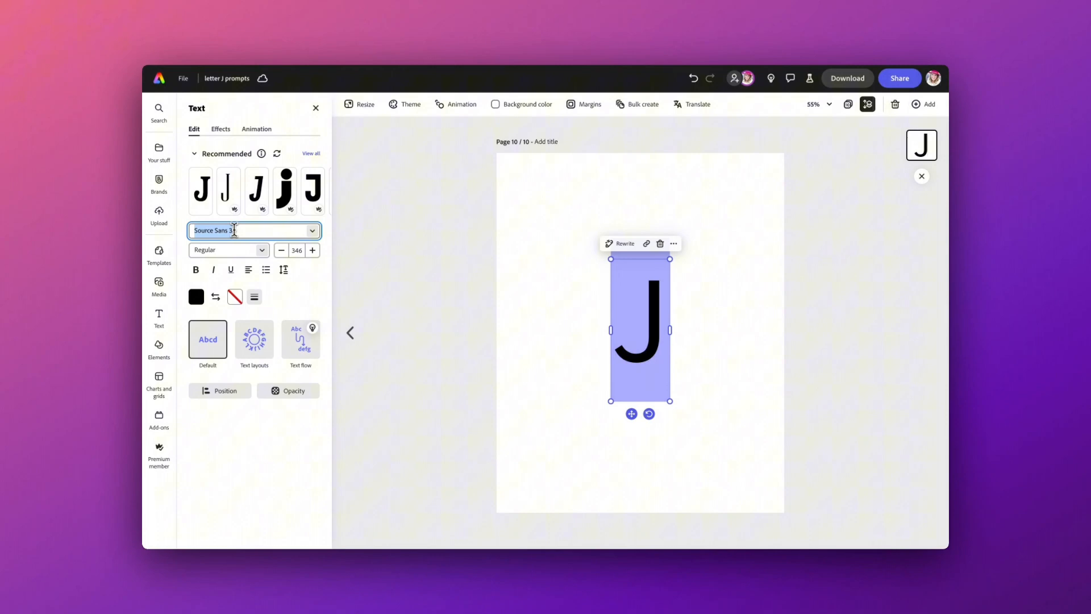
{"action": "type", "text": "ulta"}
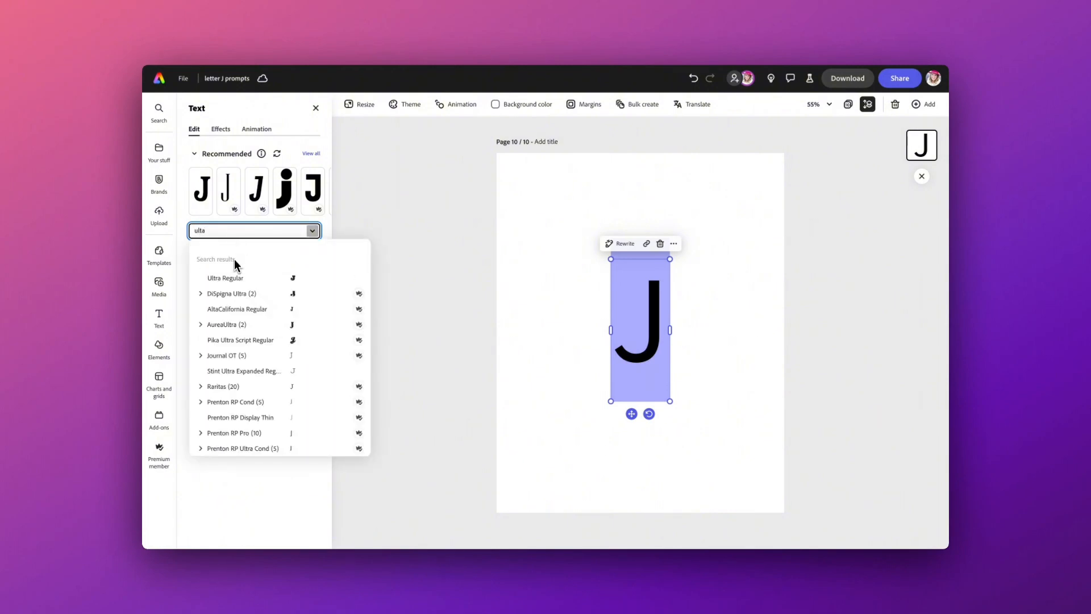
{"action": "left_click", "coordinate": [225, 277]}
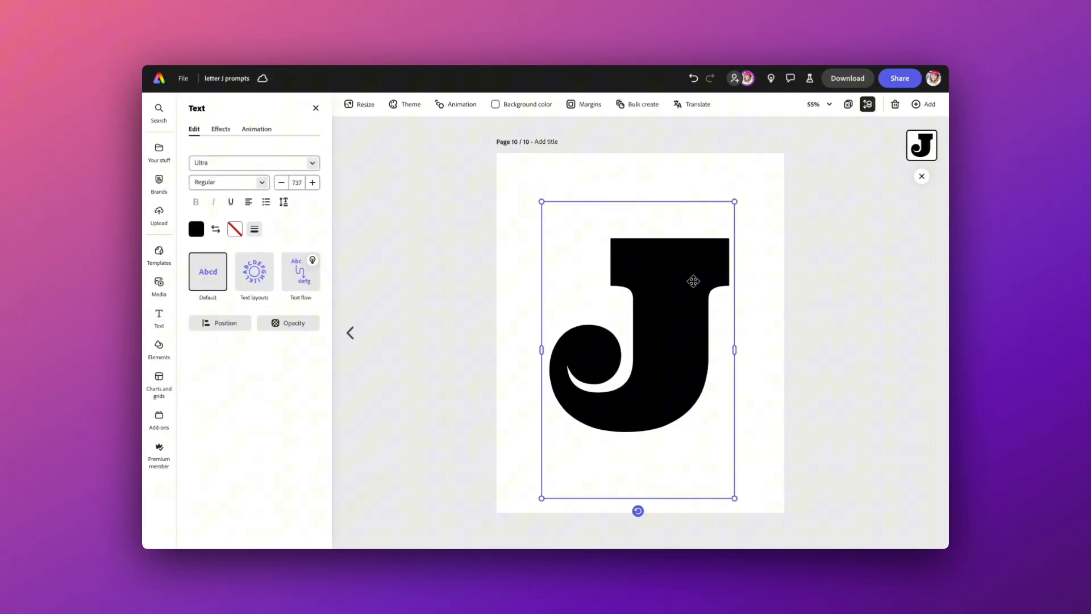
- Download the Express page with the bold J as a PNG image
{"action": "left_click", "coordinate": [847, 78]}
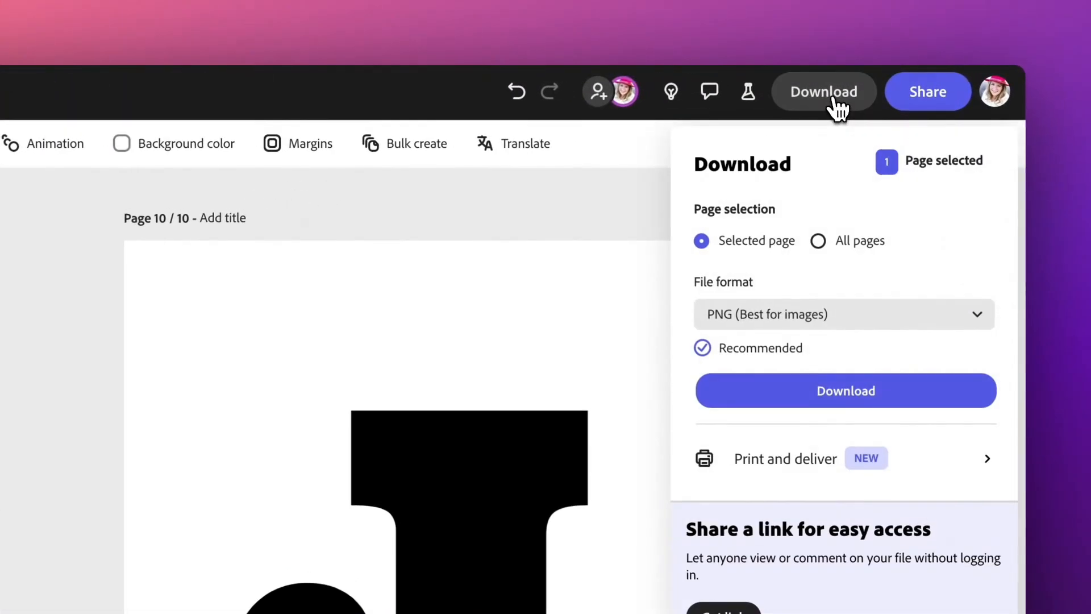
{"action": "left_click", "coordinate": [845, 390]}
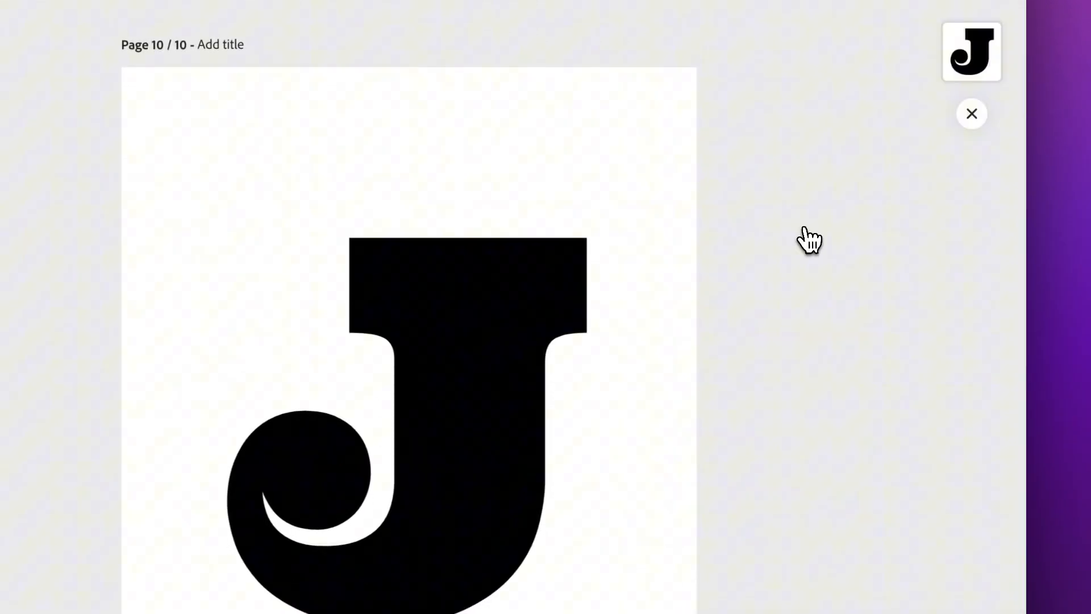
{"action": "left_click", "coordinate": [971, 114]}
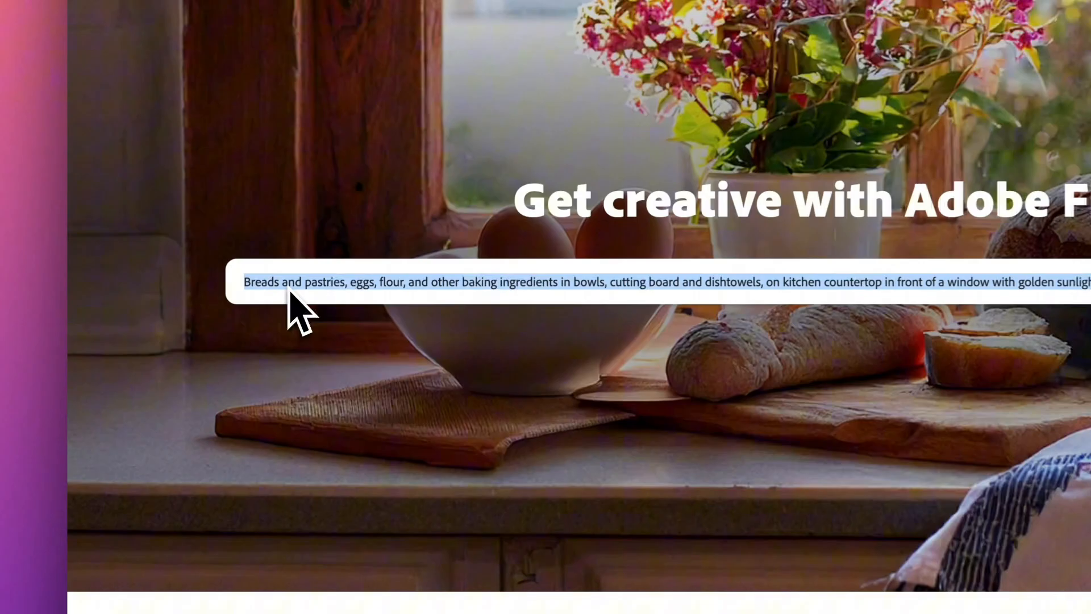
- Enter the prompt 'donut with pink icing and sprinkles isolated on a white background'
{"action": "type", "text": "donut with"}
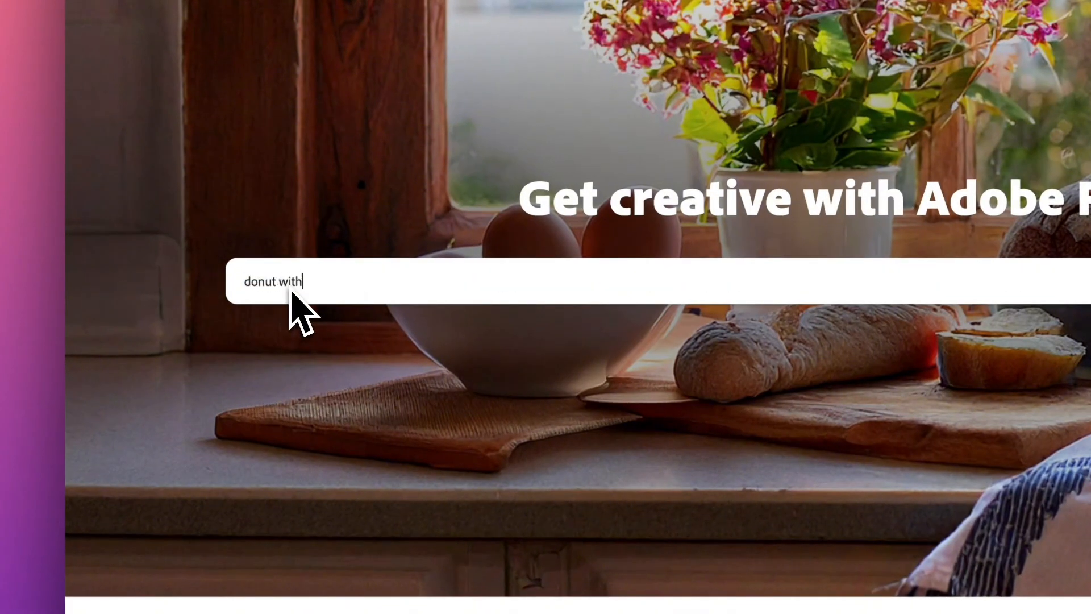
{"action": "type", "text": "pink icing and sprink"}
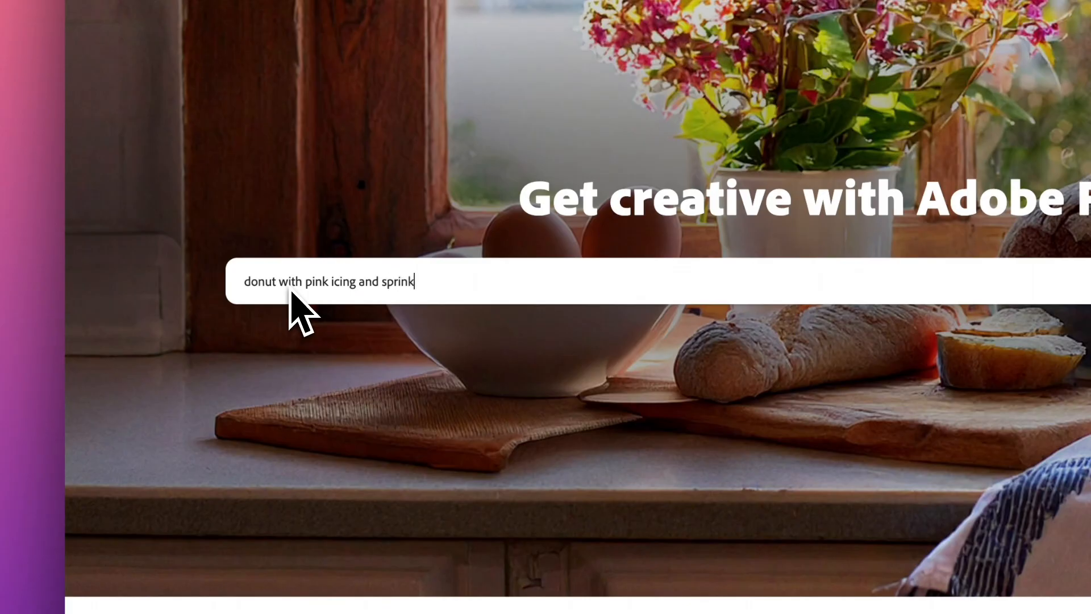
{"action": "type", "text": "les isolated on a"}
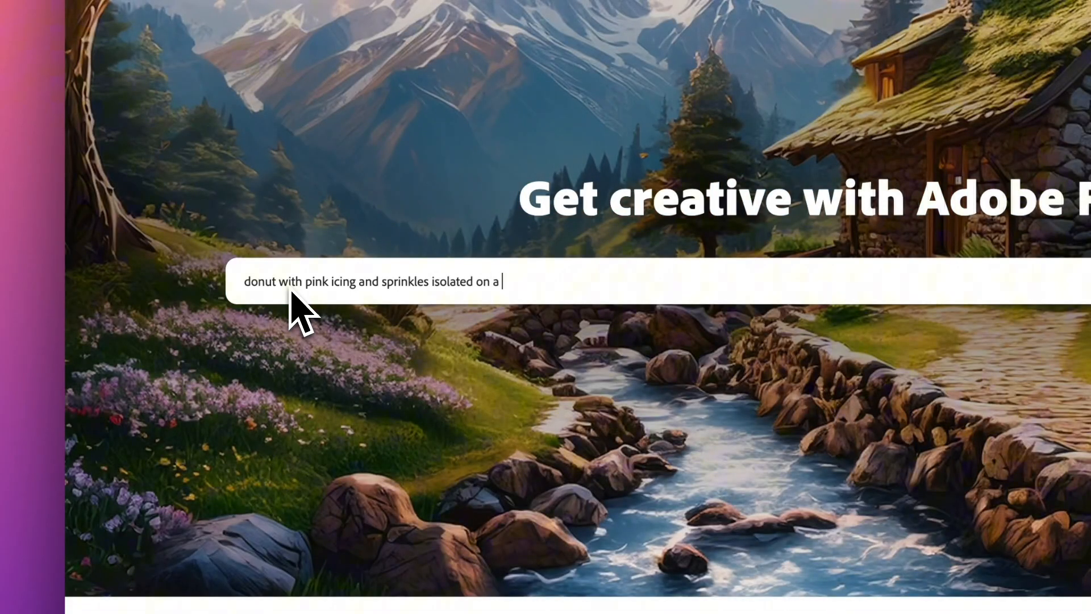
{"action": "type", "text": "white background"}
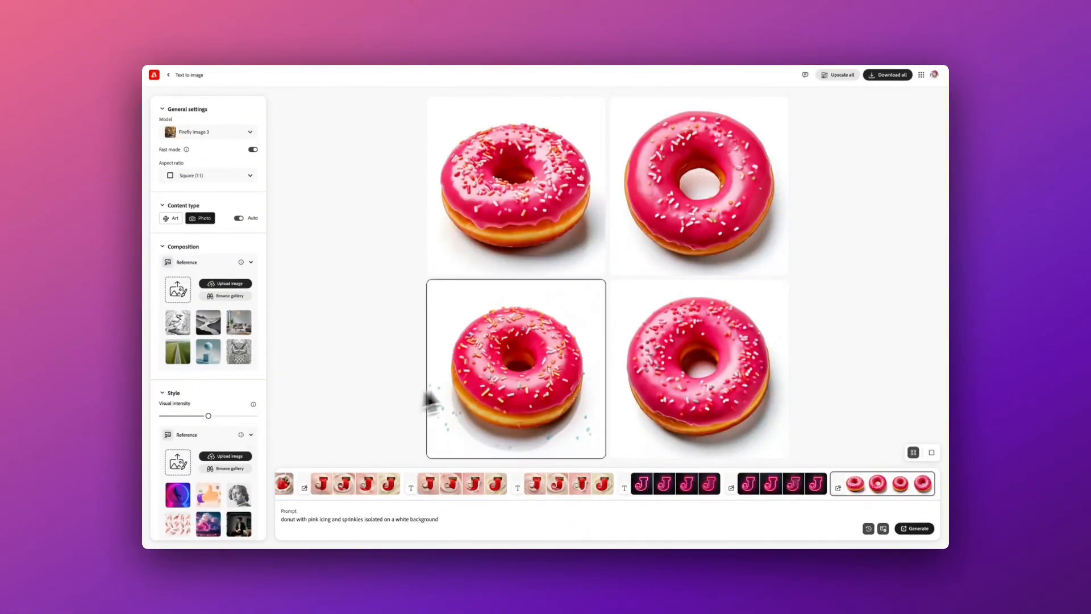
{"action": "mouse_move", "coordinate": [705, 138]}
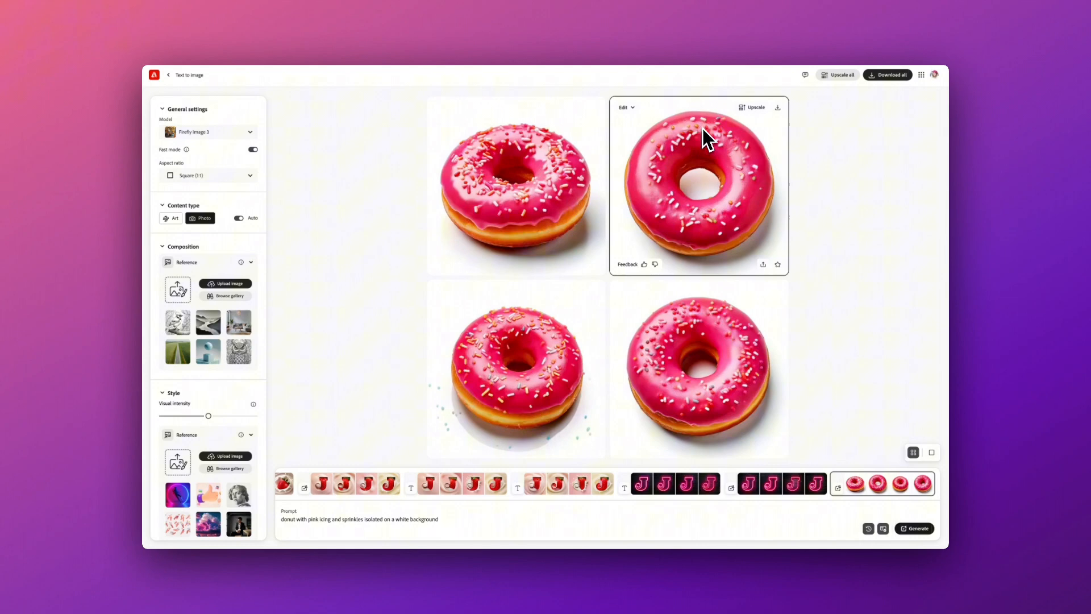
- Use the top-right donut as style reference, the J PNG as composition reference, with the Hyper realistic effect
{"action": "left_click", "coordinate": [625, 107]}
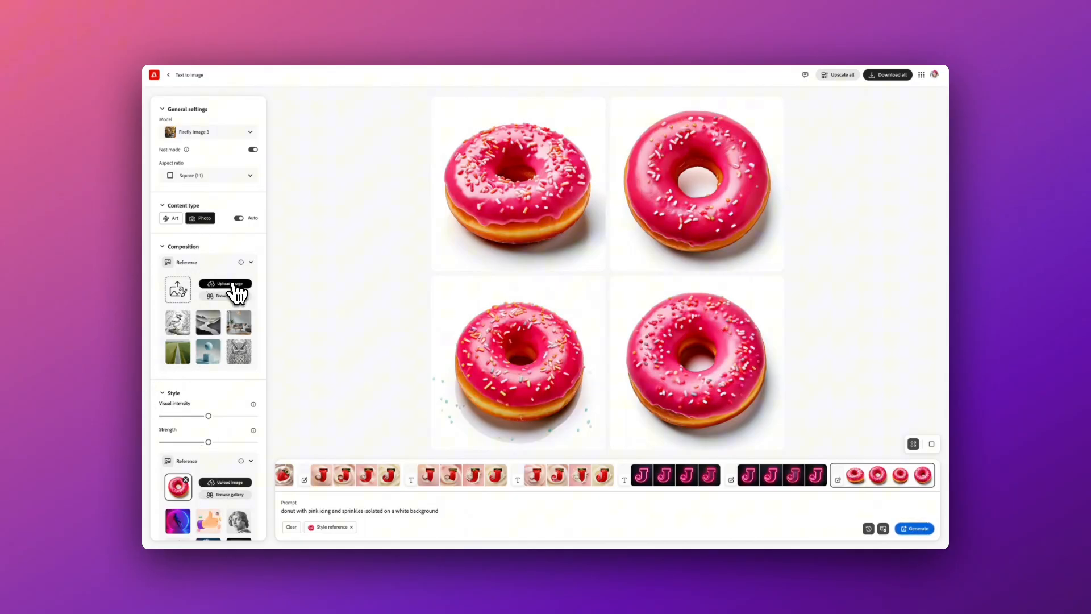
{"action": "left_click", "coordinate": [230, 283]}
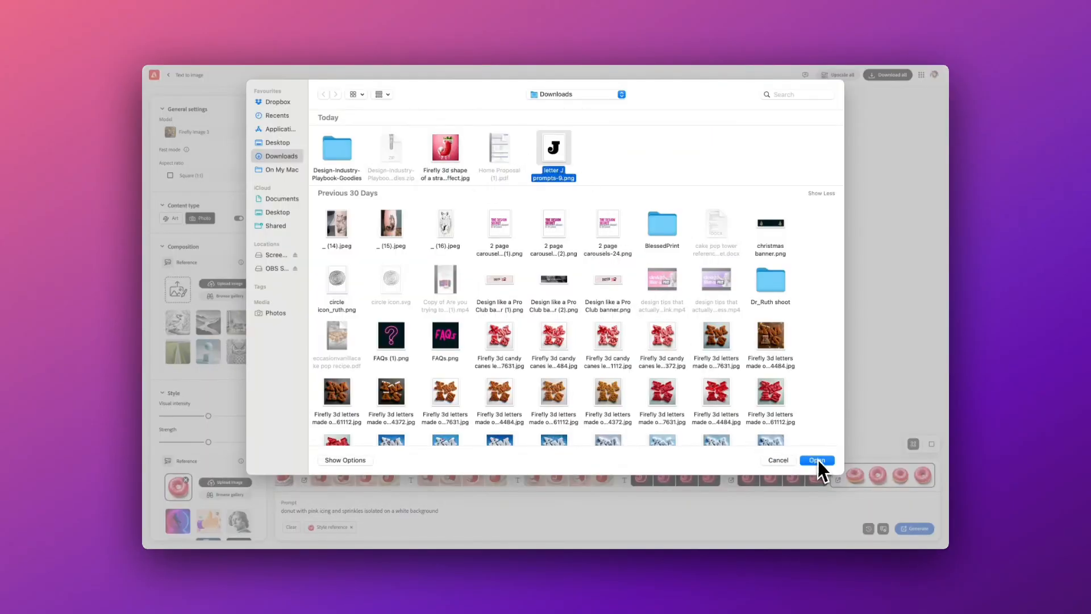
{"action": "left_click", "coordinate": [816, 460]}
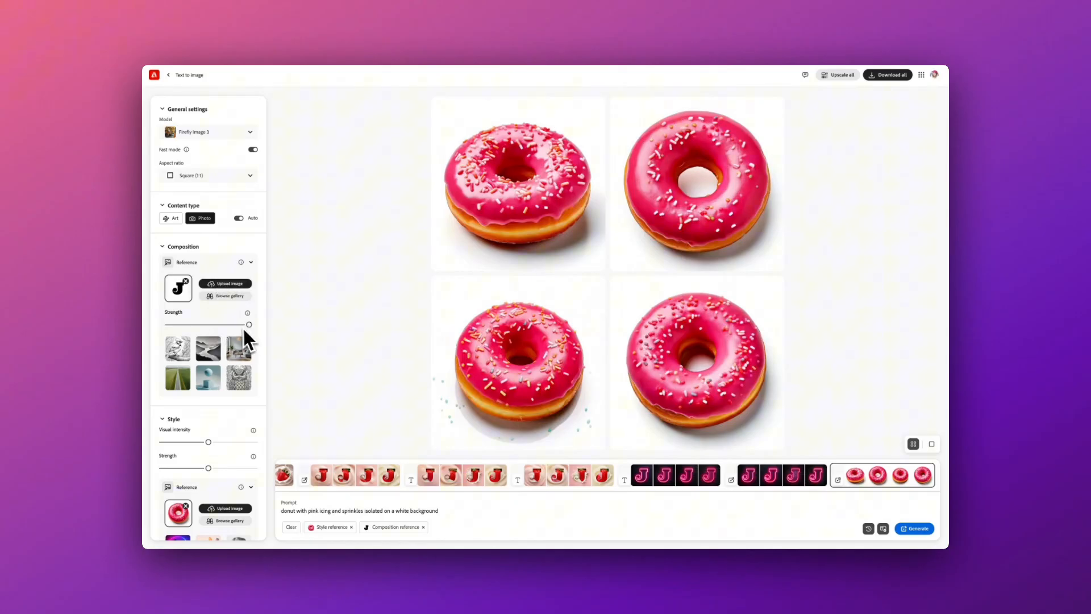
{"action": "scroll", "scroll_direction": "down", "scroll_amount": 3}
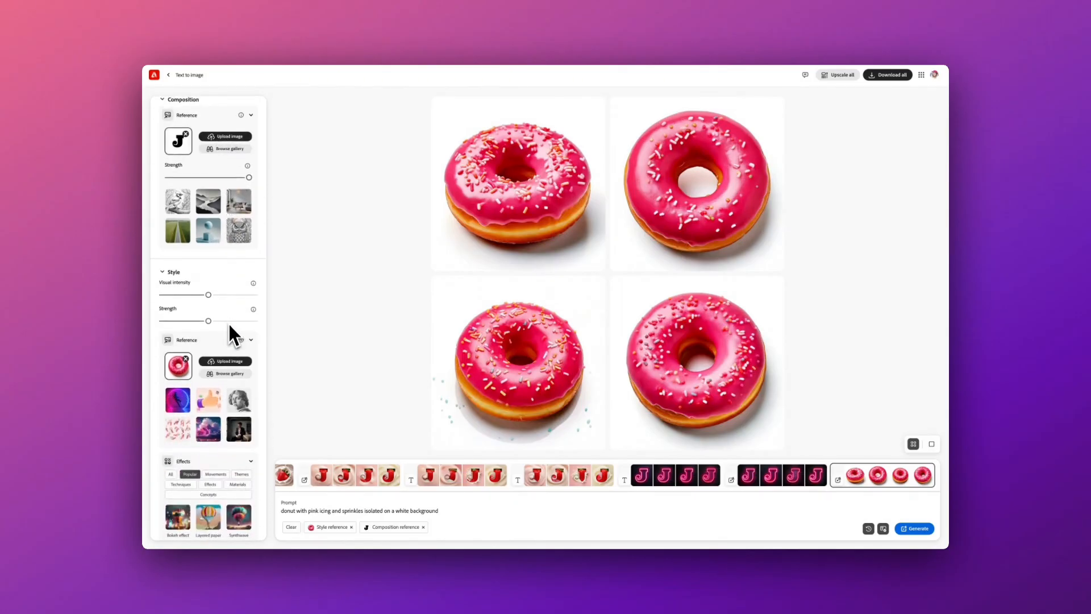
{"action": "left_click", "coordinate": [238, 430]}
{"action": "type", "text": "3d shape "}
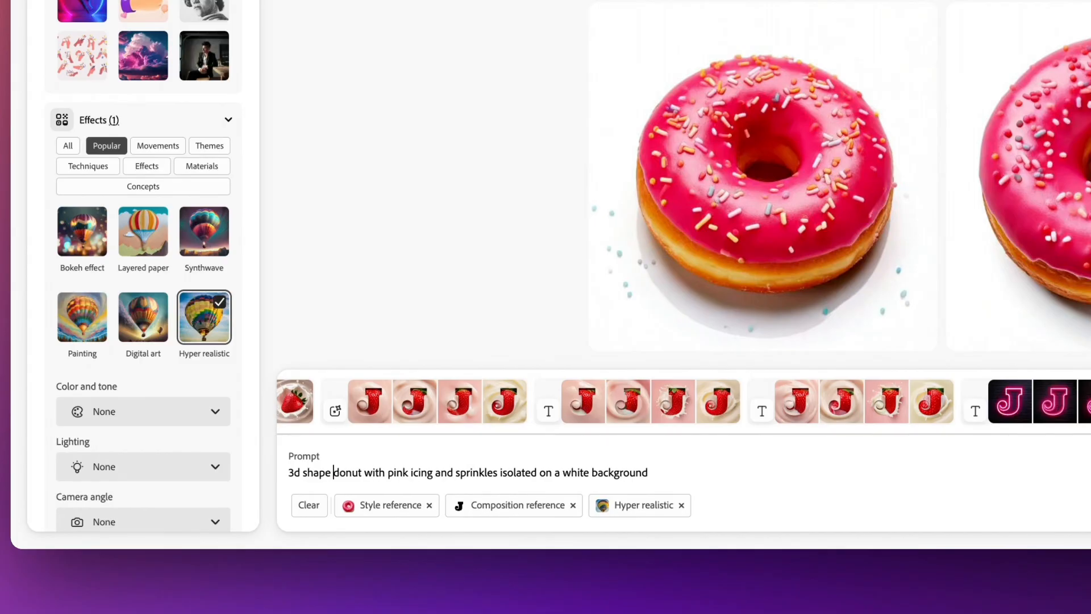
- Refine the prompt to a close up view of the pink donut and generate J-shaped donut images
{"action": "type", "text": "of a close up"}
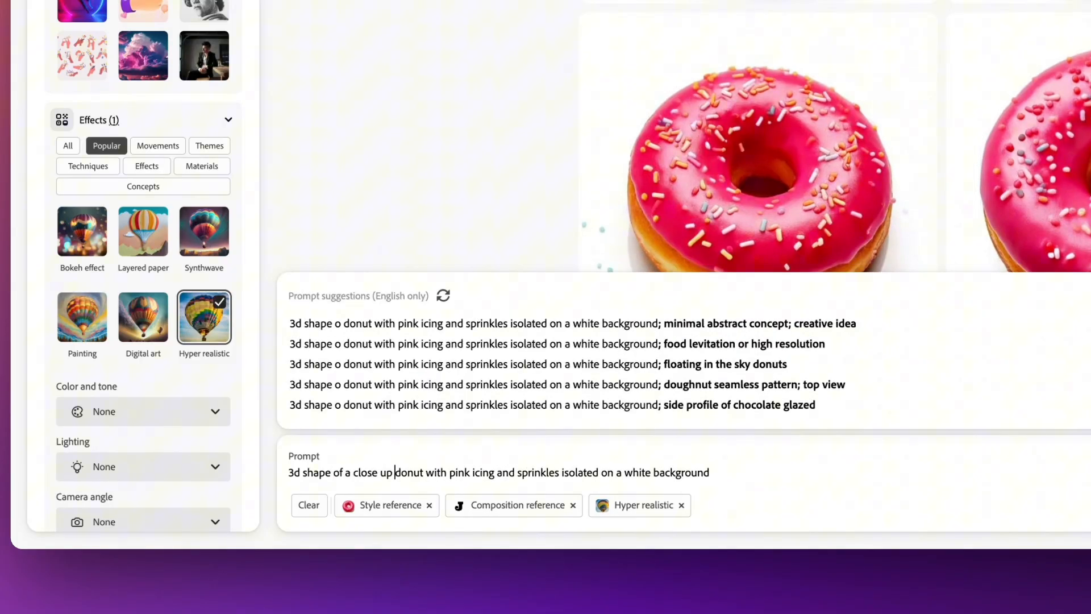
{"action": "type", "text": "view of a"}
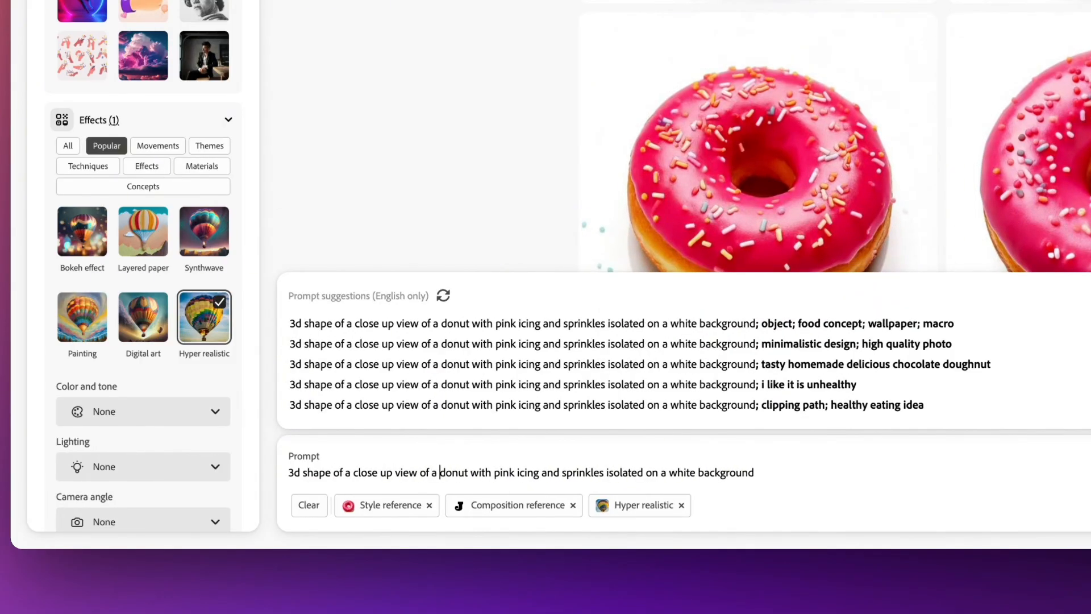
{"action": "mouse_move", "coordinate": [670, 491]}
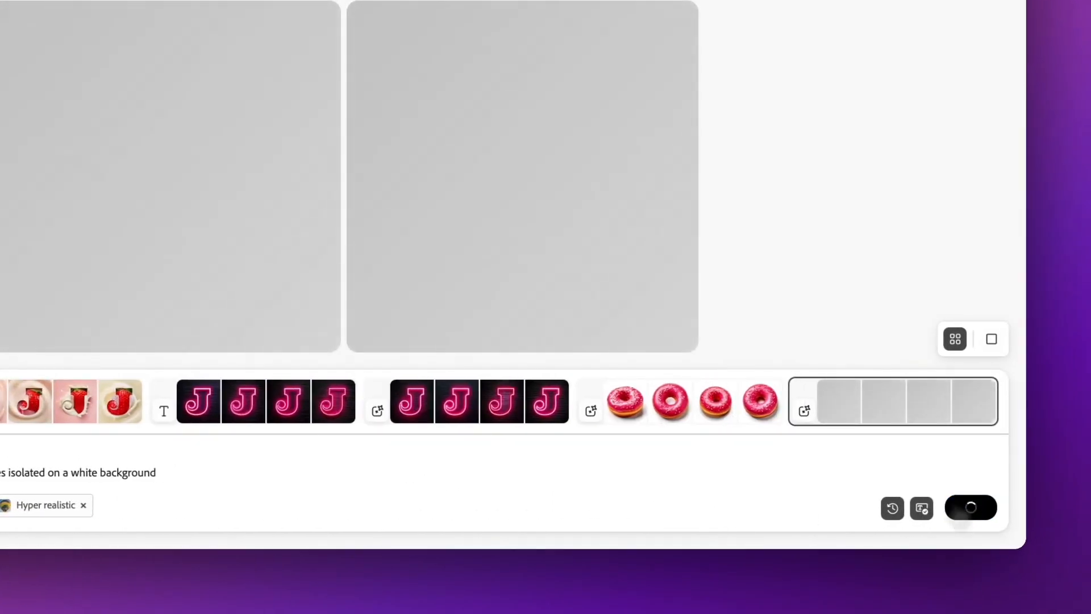
{"action": "left_click", "coordinate": [969, 507]}
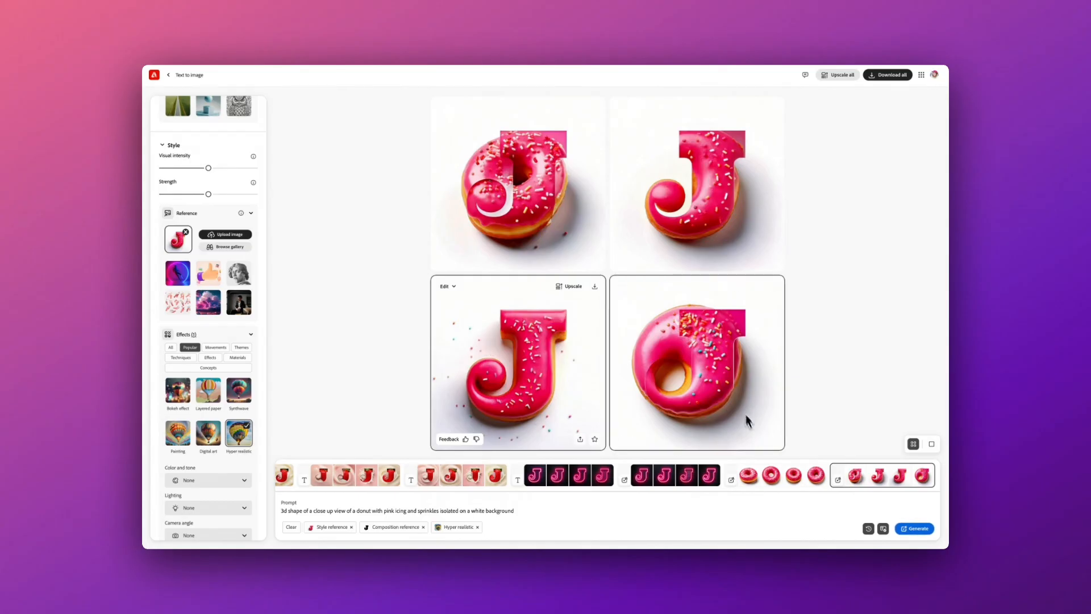
- Generate another batch of glazed donut J images and download the first result
{"action": "left_click", "coordinate": [914, 527]}
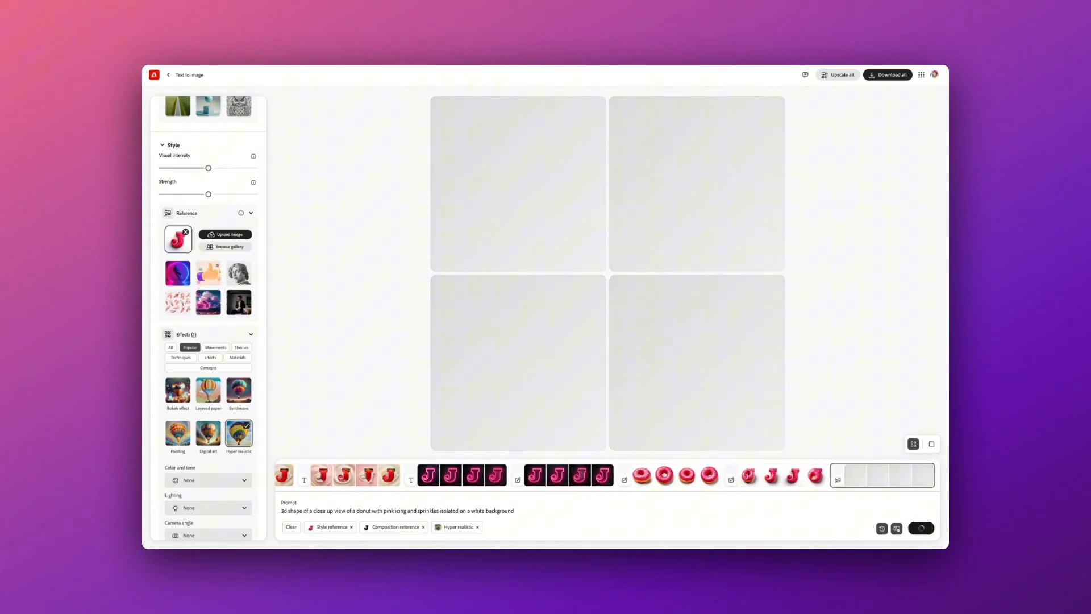
{"action": "left_click", "coordinate": [920, 528]}
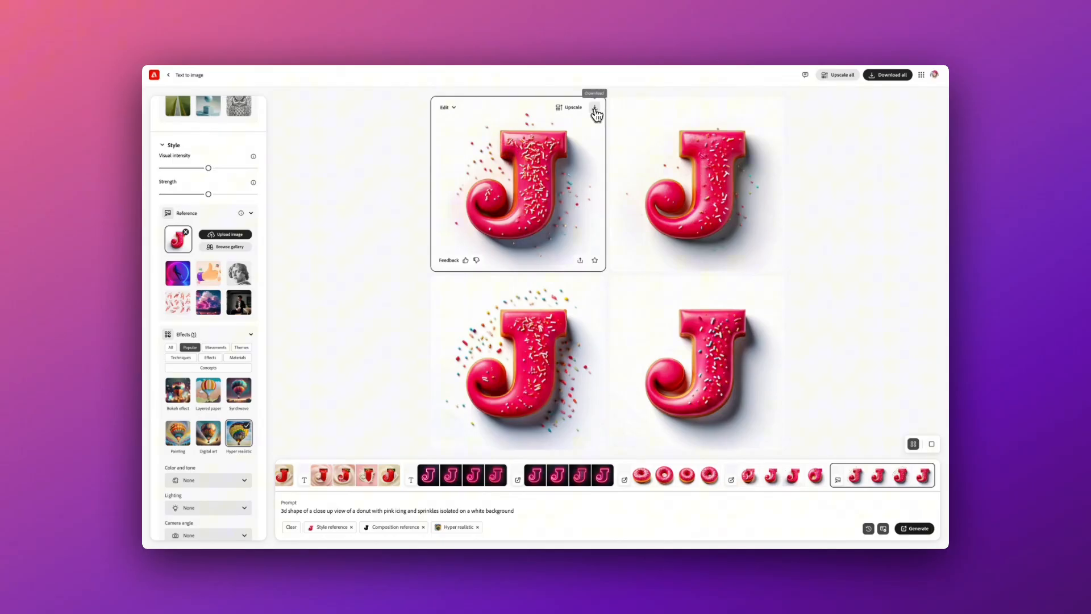
{"action": "left_click", "coordinate": [594, 110]}
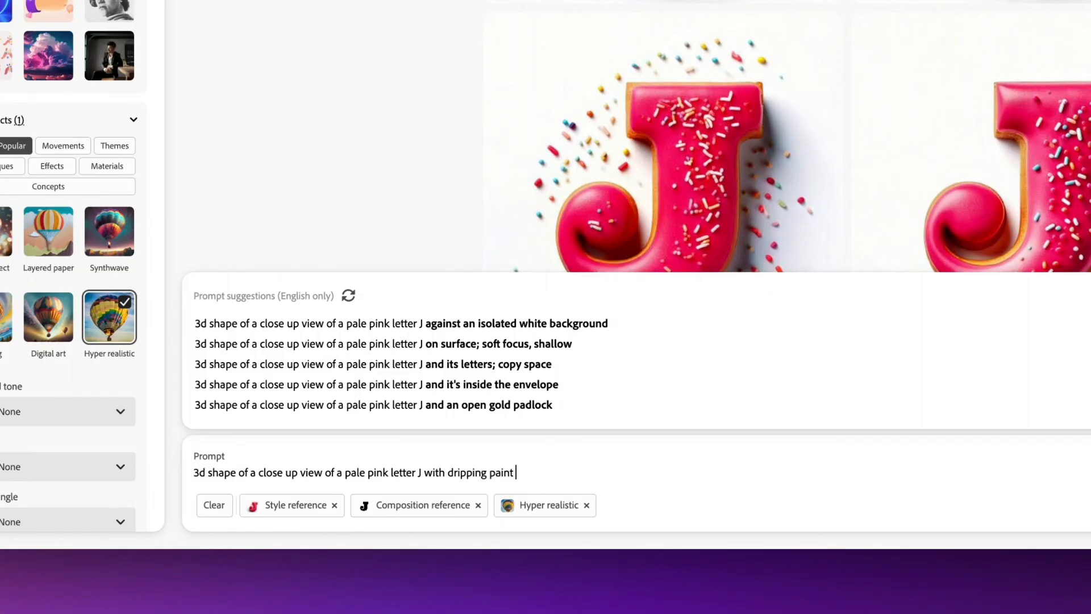
- Extend the prompt with splashes, puffy clouds and lighting, then generate the pink dripping-paint J in a blue sky
{"action": "type", "text": "and splashes with a blue sky"}
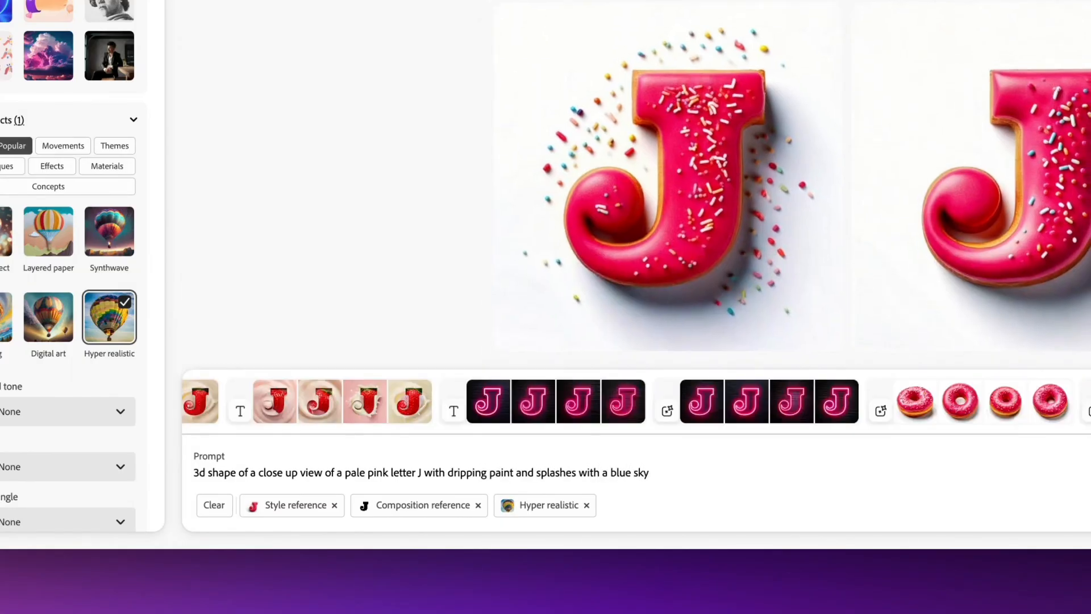
{"action": "type", "text": "and puffy clouds"}
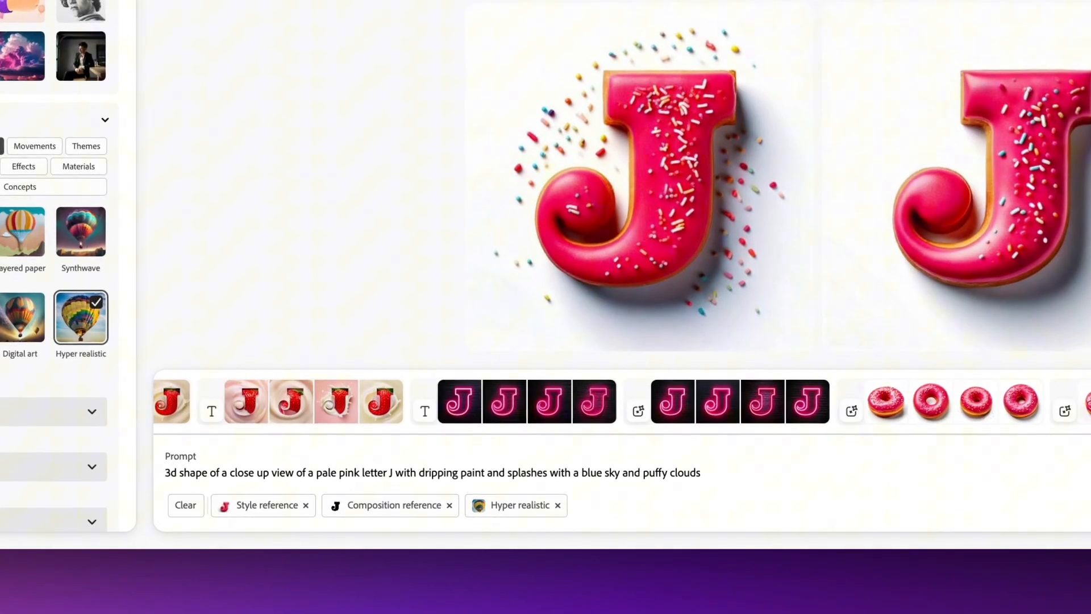
{"action": "type", "text": ": light turned by the sun"}
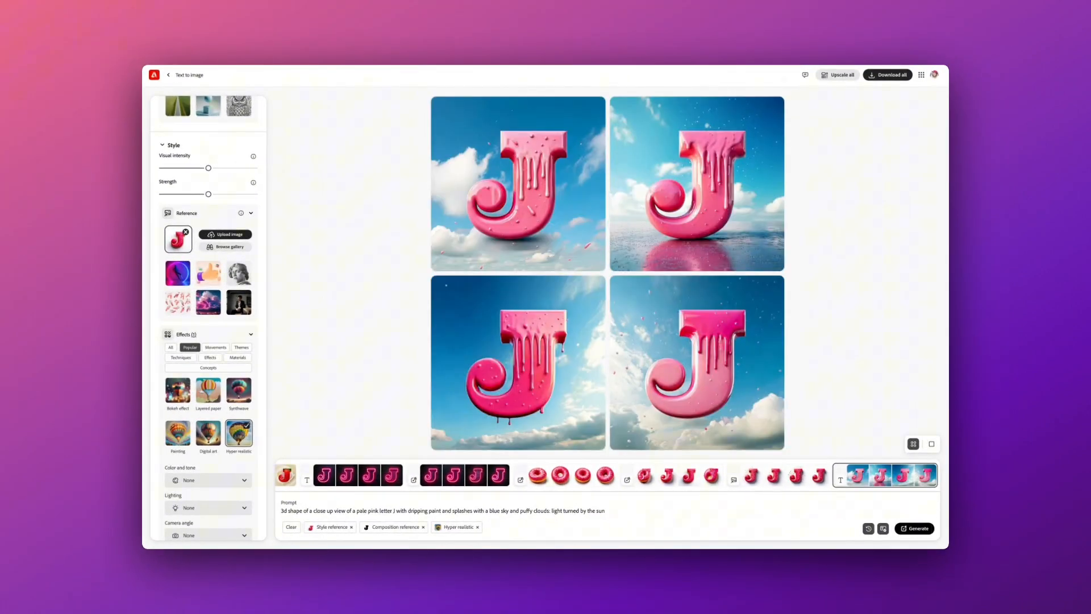
{"action": "left_click", "coordinate": [914, 528]}
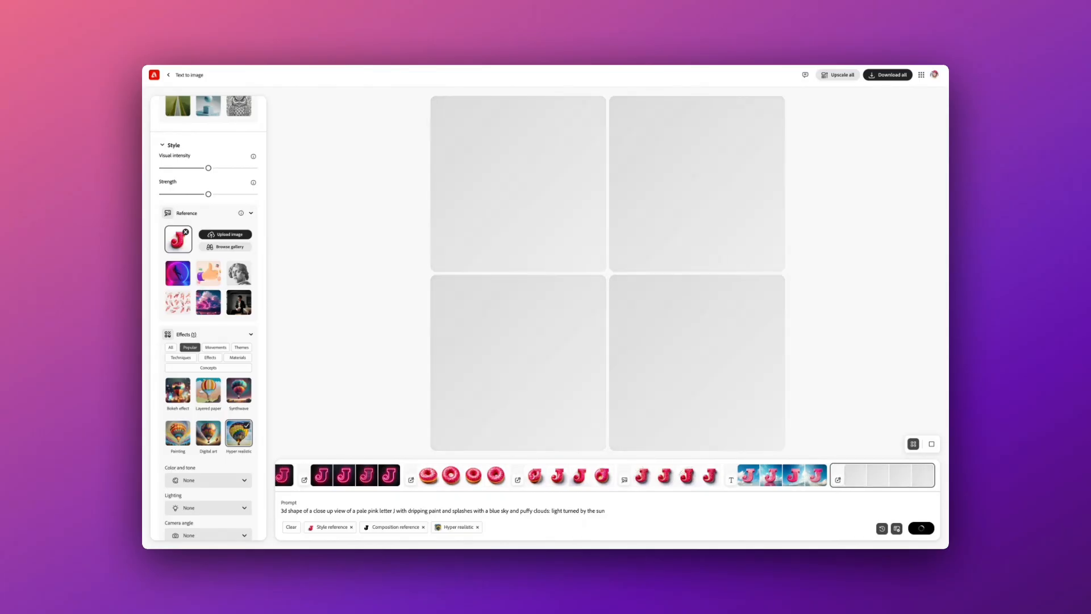
- Generate pink candy-floss J images, then rewrite the prompt toward a neon sign on a blue navy brick wall
{"action": "left_click", "coordinate": [914, 529]}
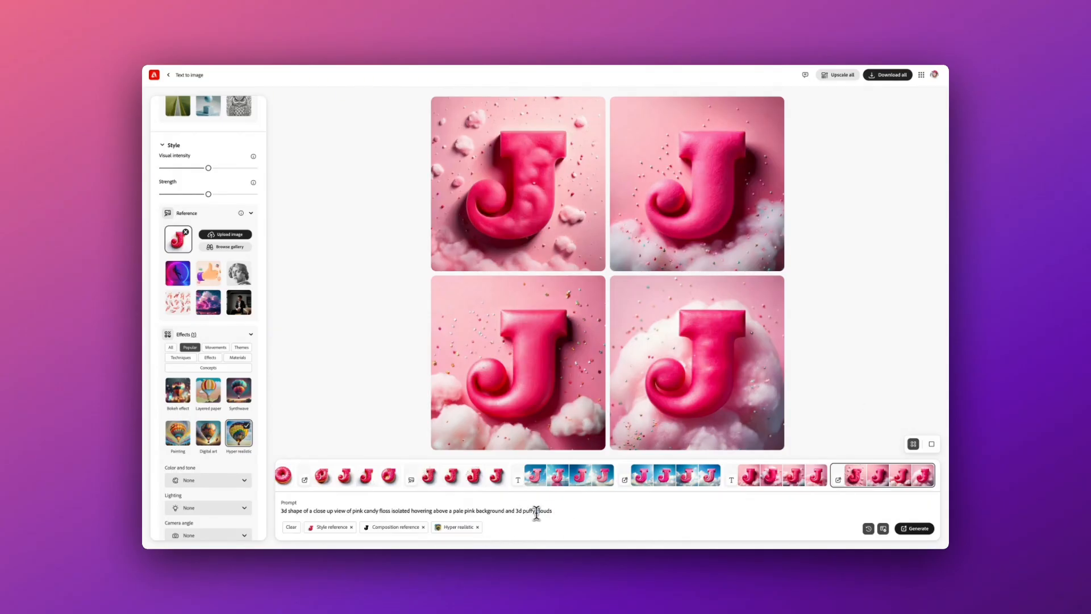
{"action": "left_click", "coordinate": [916, 529]}
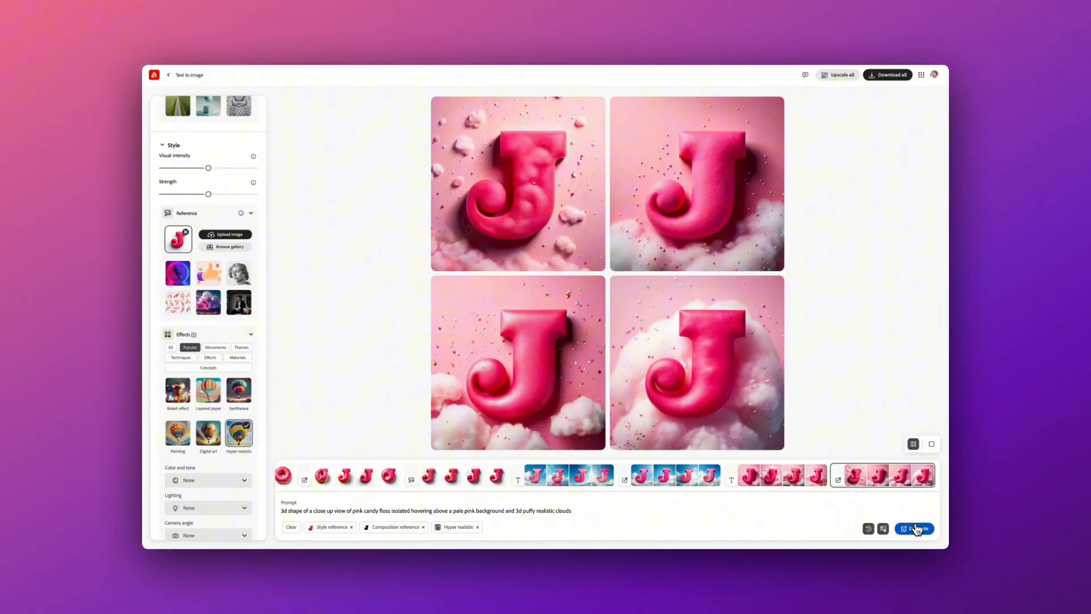
{"action": "left_click", "coordinate": [914, 529]}
{"action": "type", "text": "3d shape of a close up view of pink neon sign on a dark"}
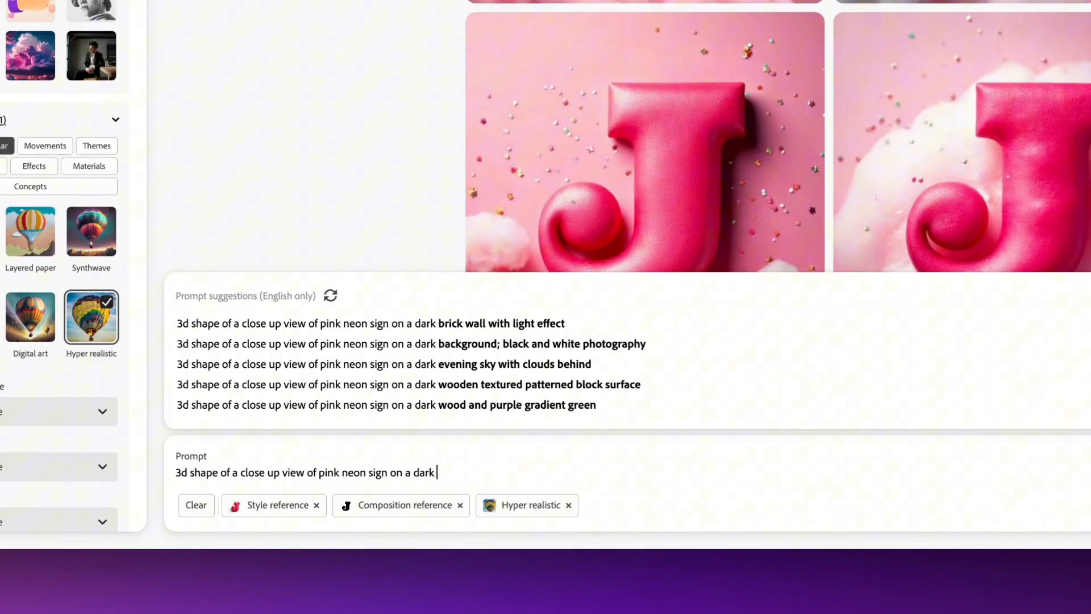
{"action": "type", "text": "blue navy brick"}
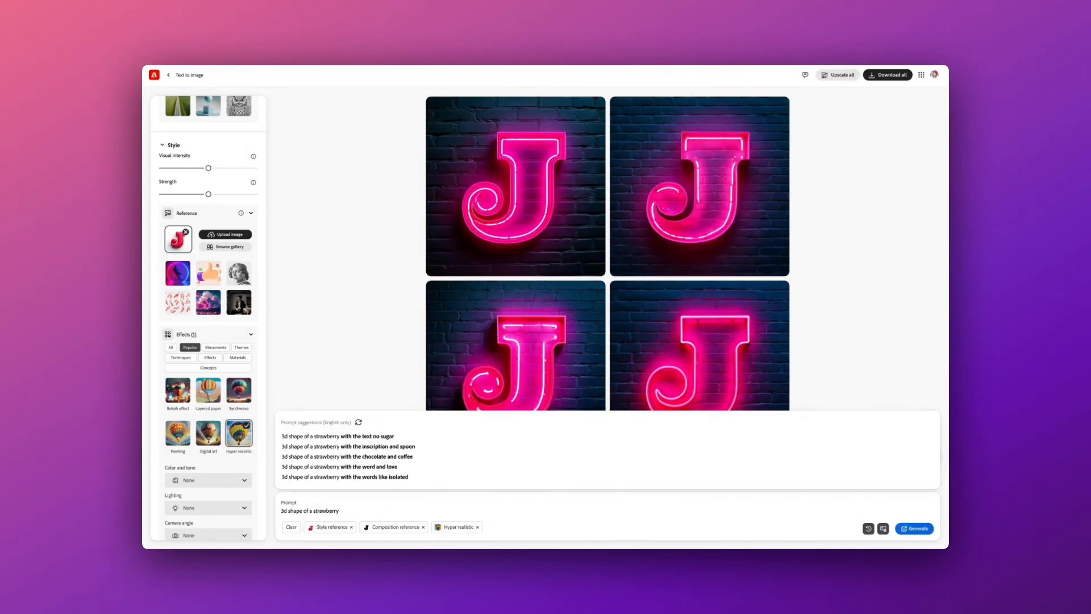
- Generate strawberry J images on a liquid cream with splashes and drip effect
{"action": "type", "text": "on a liquid cream background with drop"}
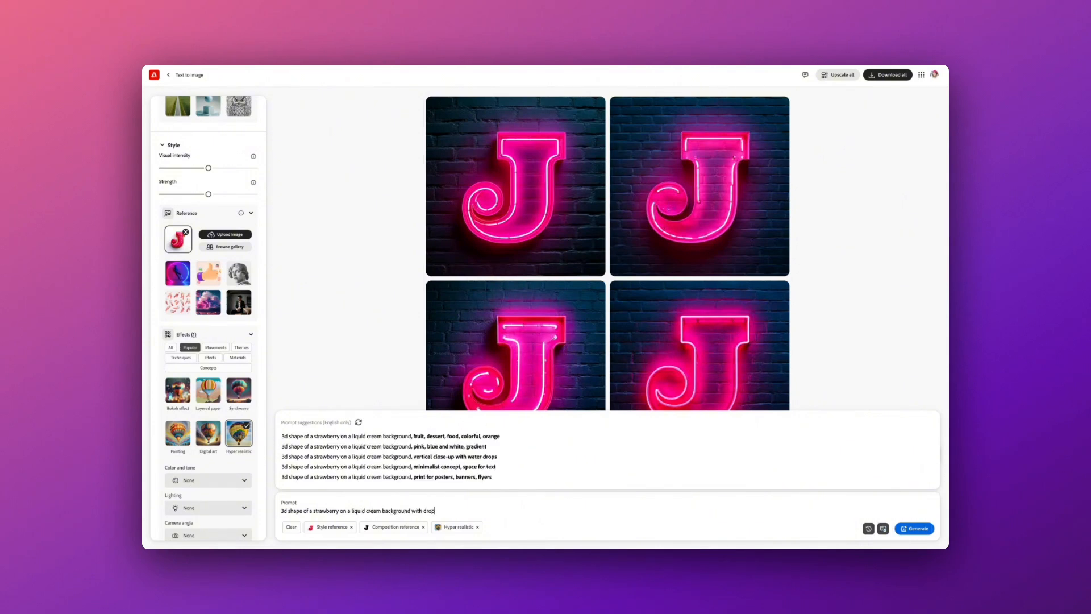
{"action": "type", "text": "s and drip effe"}
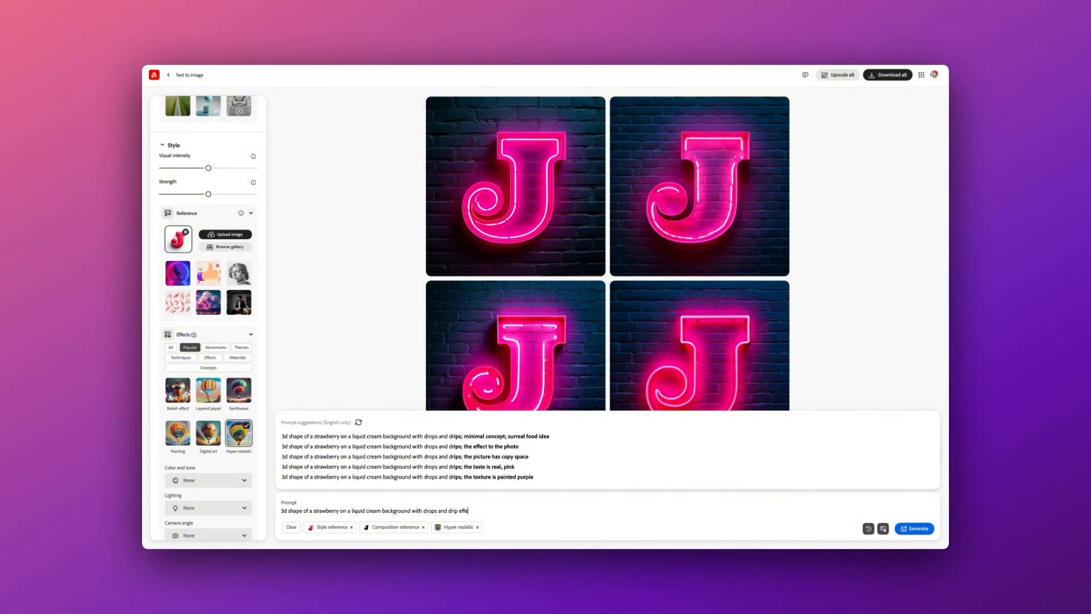
{"action": "left_click", "coordinate": [914, 528]}
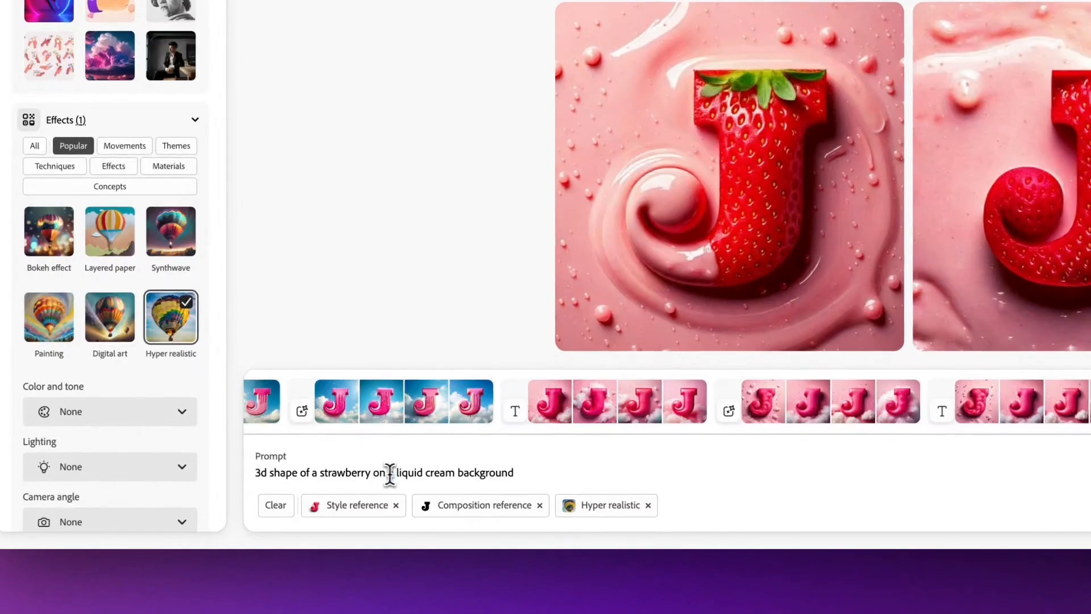
- Write the coffee-foam J prompt with bubbles and 'with soft edges'
{"action": "type", "text": "dipped in you"}
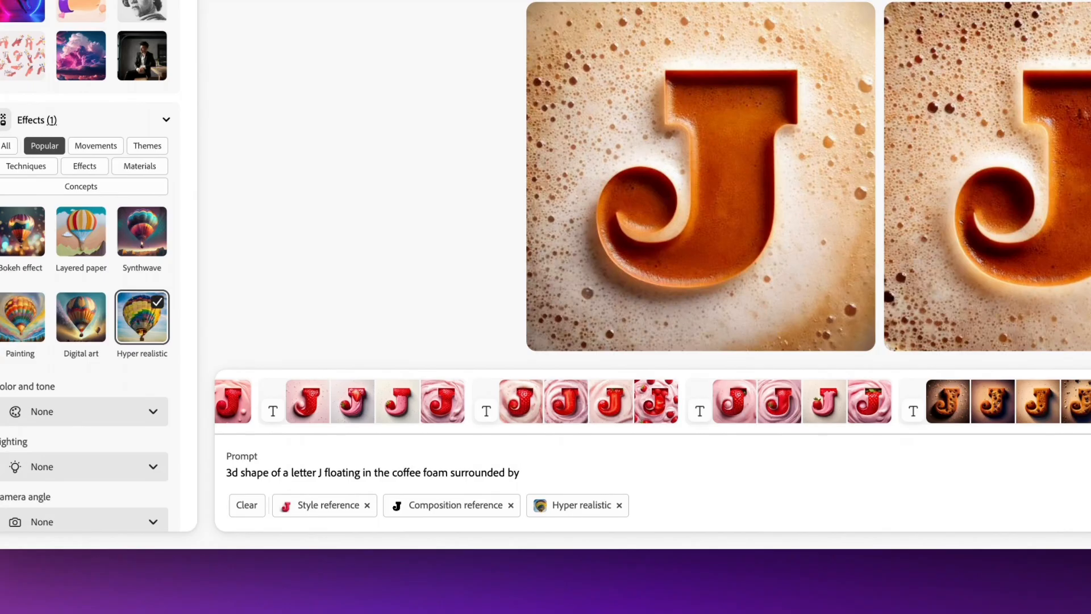
{"action": "type", "text": "bubbles"}
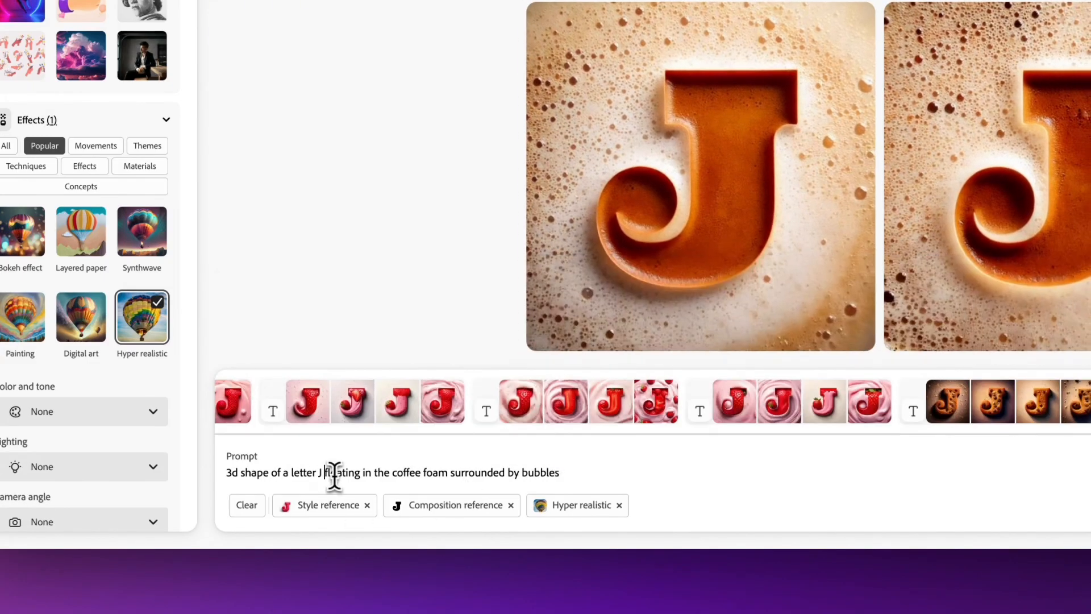
{"action": "type", "text": "with soft edges"}
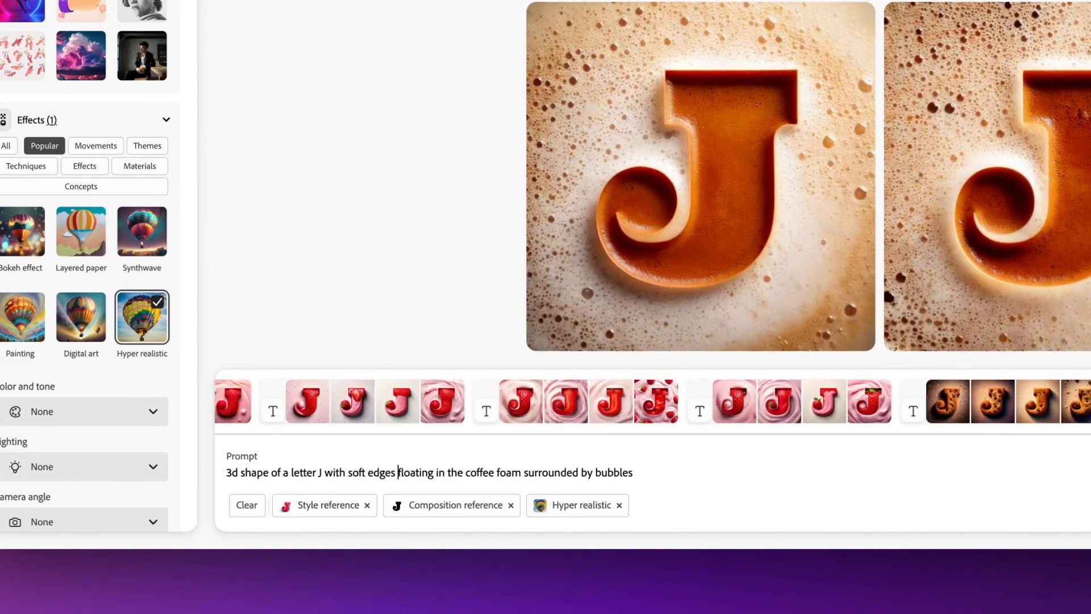